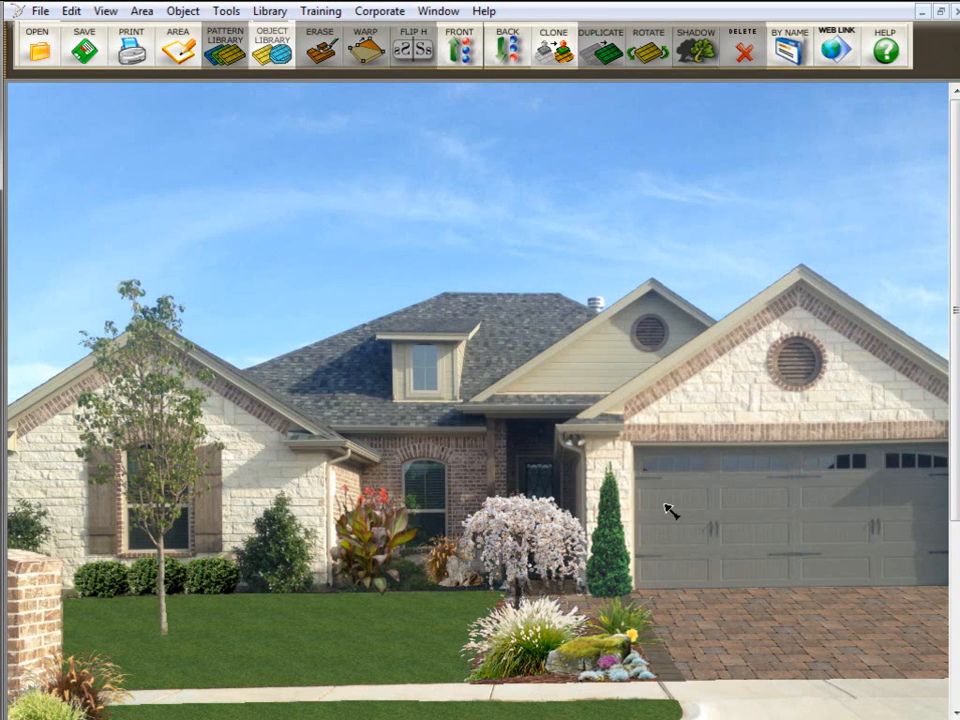
pyautogui.moveTo(738, 542)
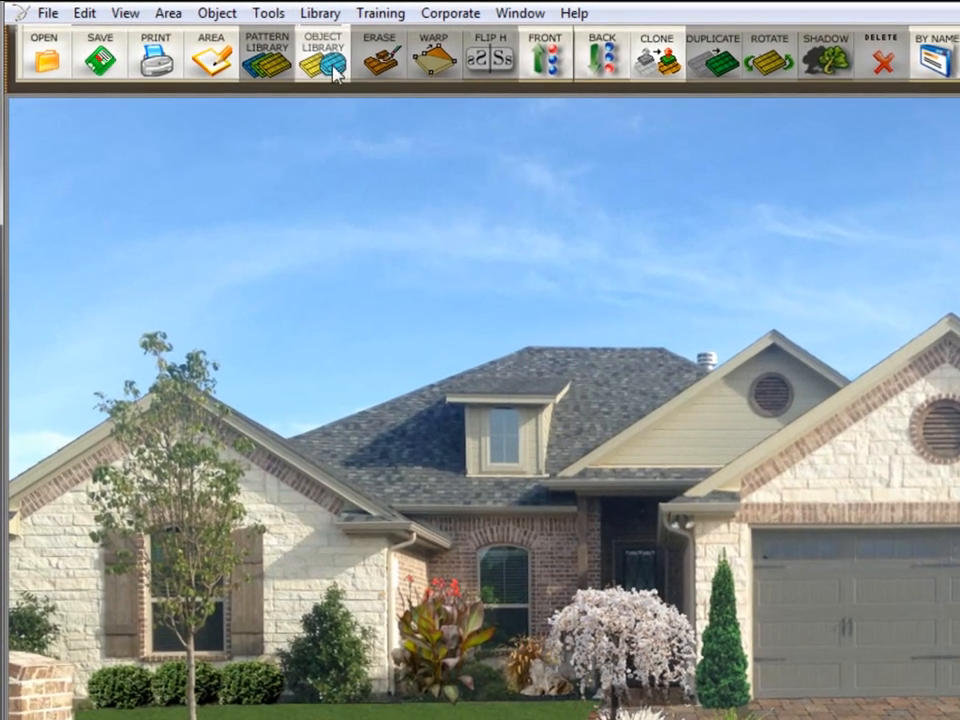
# Create a new object library named Lights and confirm it, showing its item fields.
pyautogui.click(332, 12)
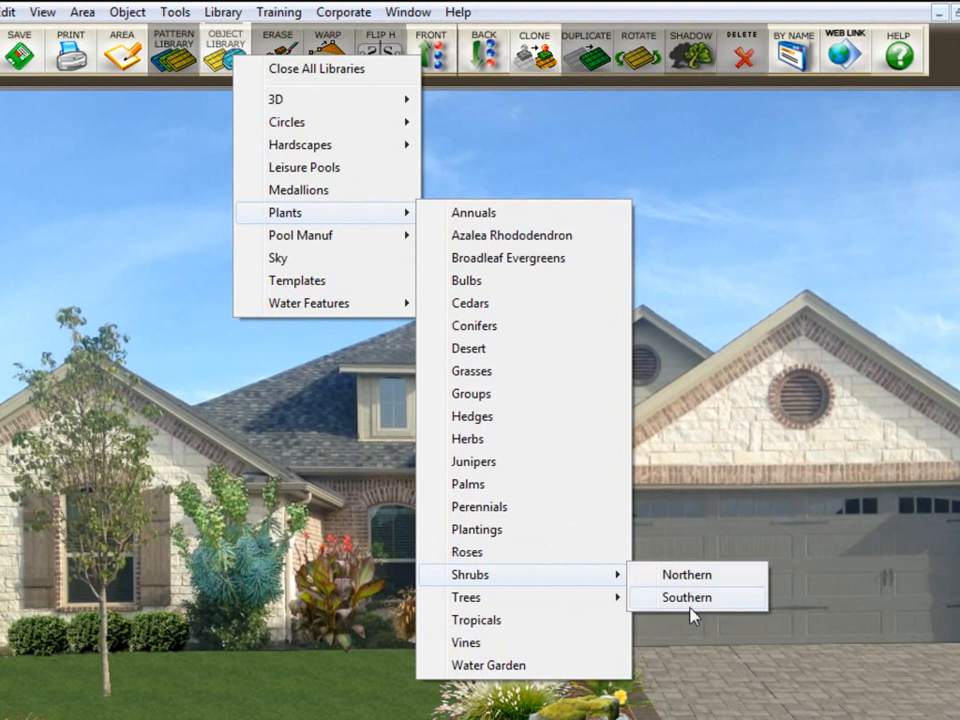
pyautogui.moveTo(688, 574)
pyautogui.write('Lights.')
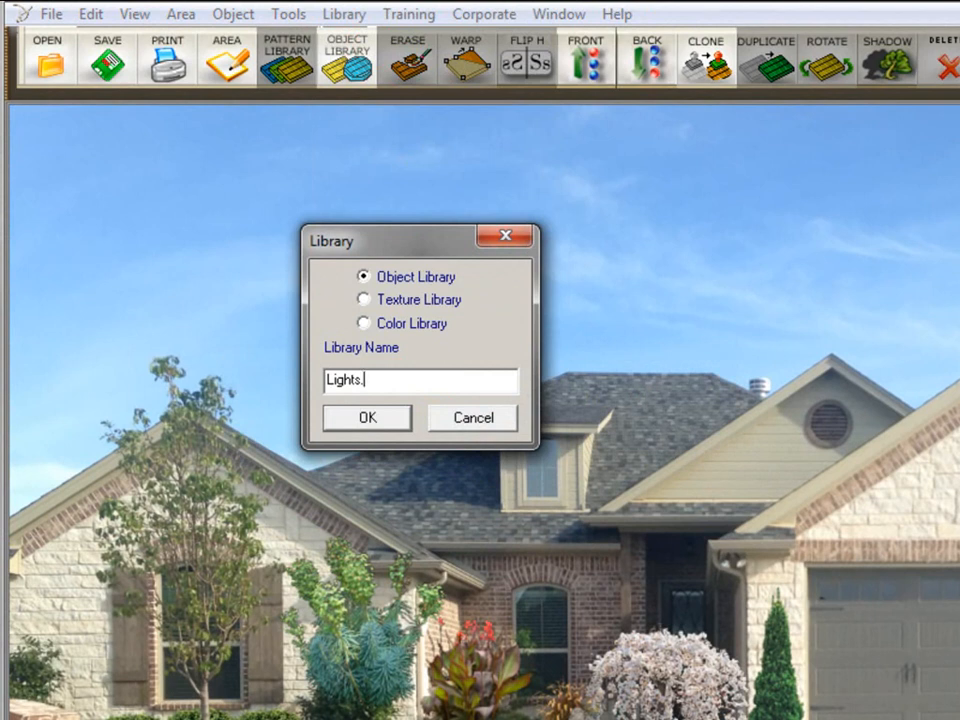
pyautogui.click(366, 418)
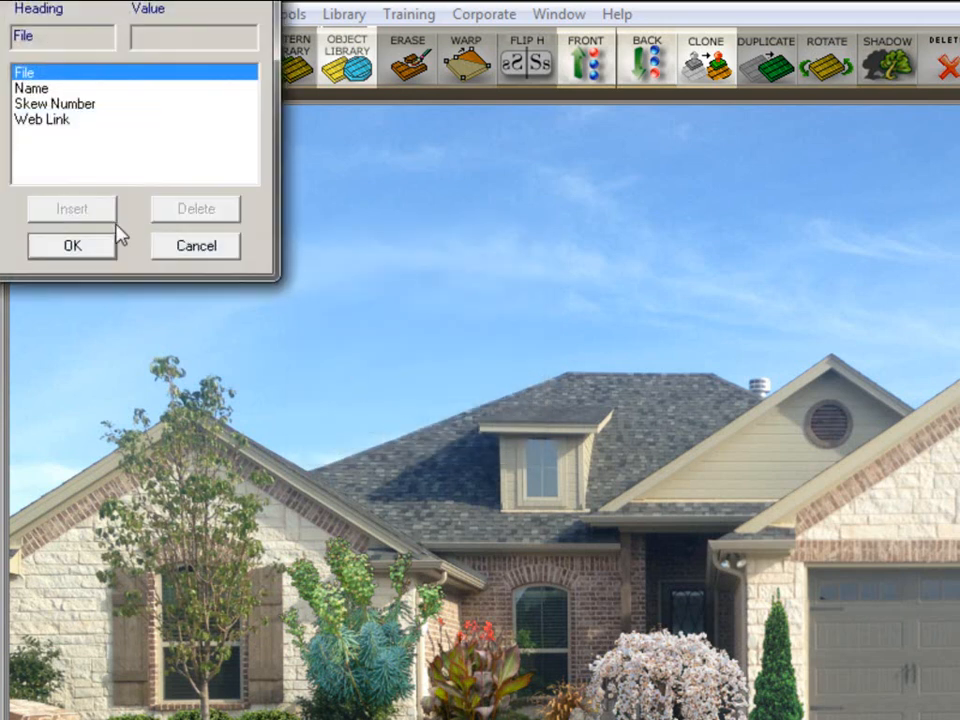
# Accept the library item properties and load the Lights > Best Quality street lamp library.
pyautogui.click(344, 12)
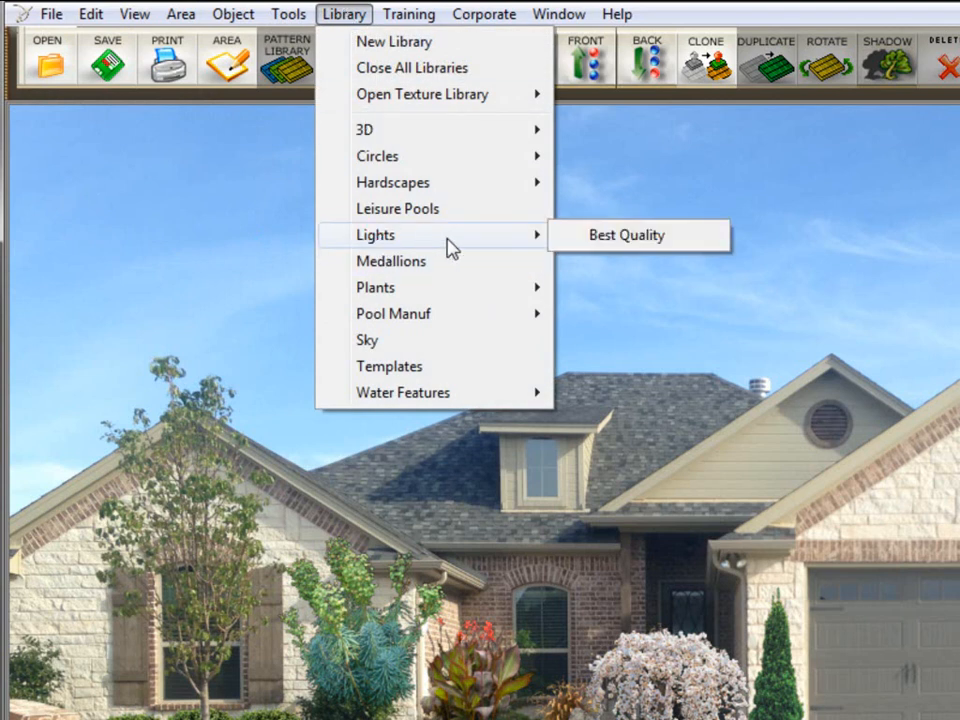
pyautogui.click(626, 236)
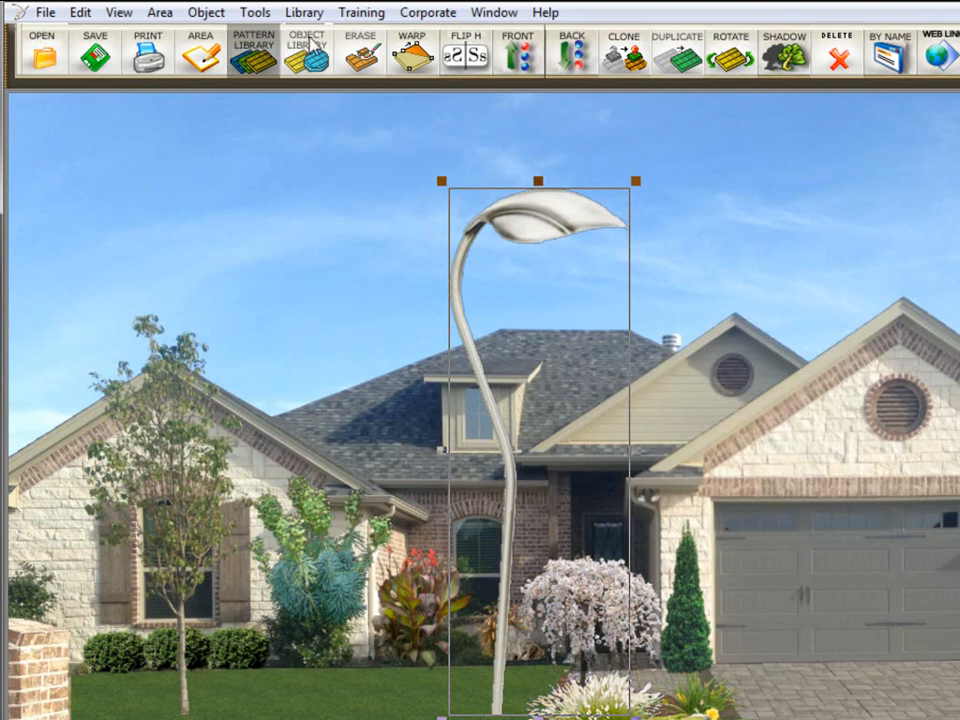
pyautogui.click(308, 50)
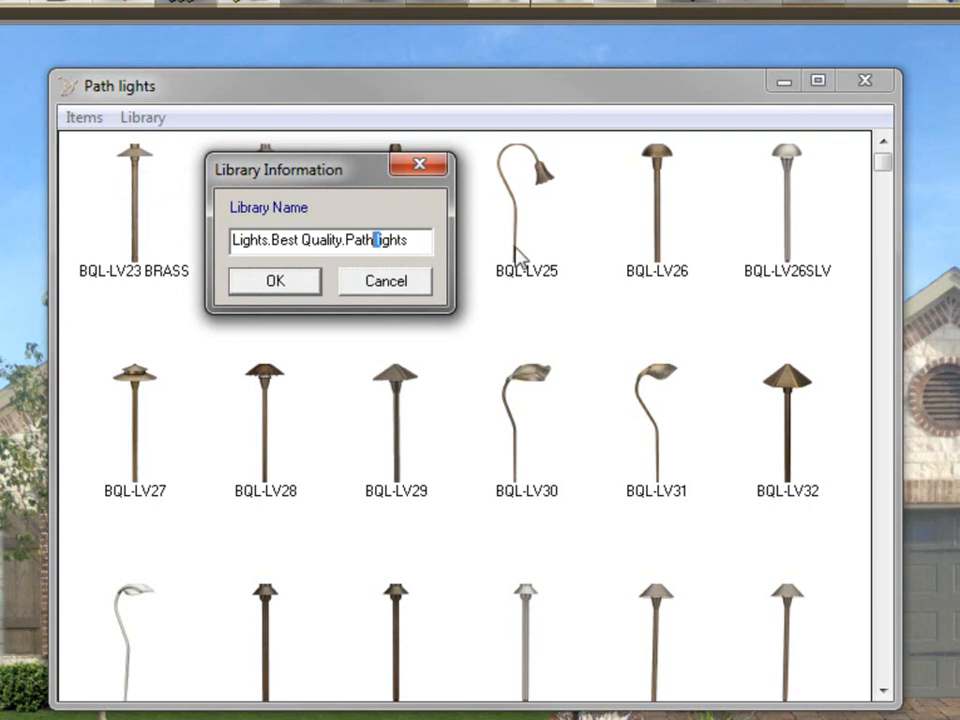
# Confirm the library name Lights.Best Quality.Path Lights and bring up the object attributes.
pyautogui.click(274, 280)
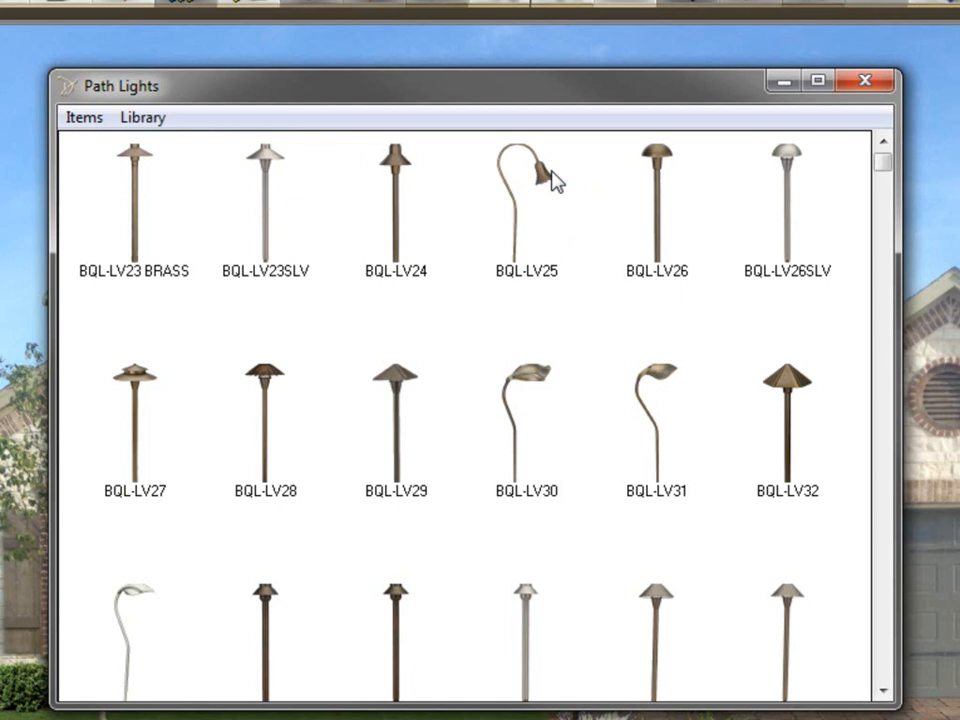
pyautogui.click(228, 122)
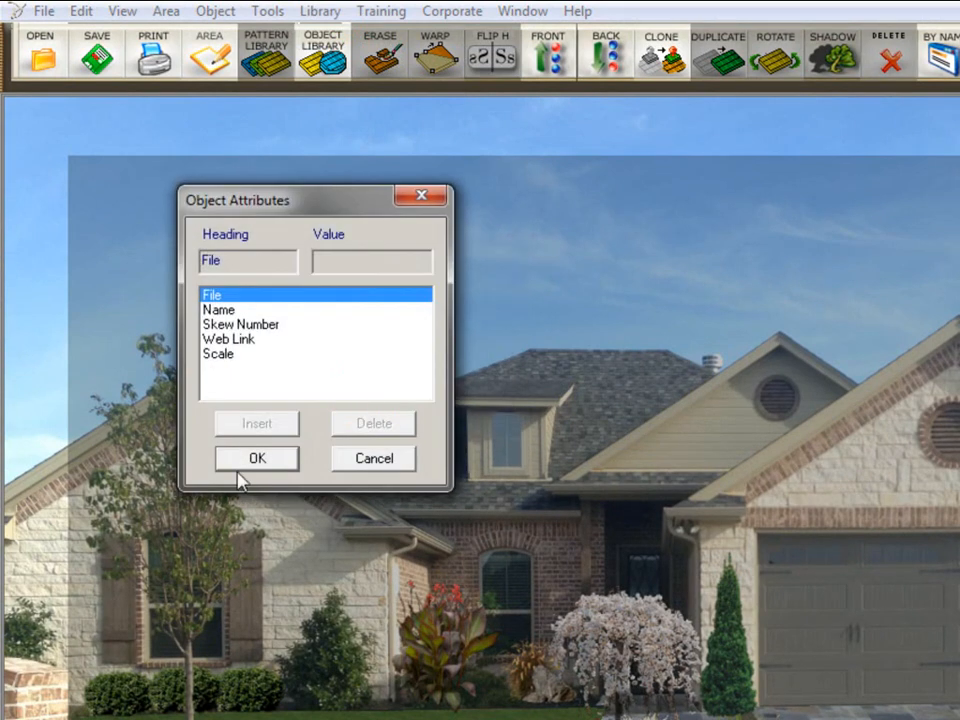
# Accept the object attributes and load the Kilasran Belvedere texture library.
pyautogui.click(320, 12)
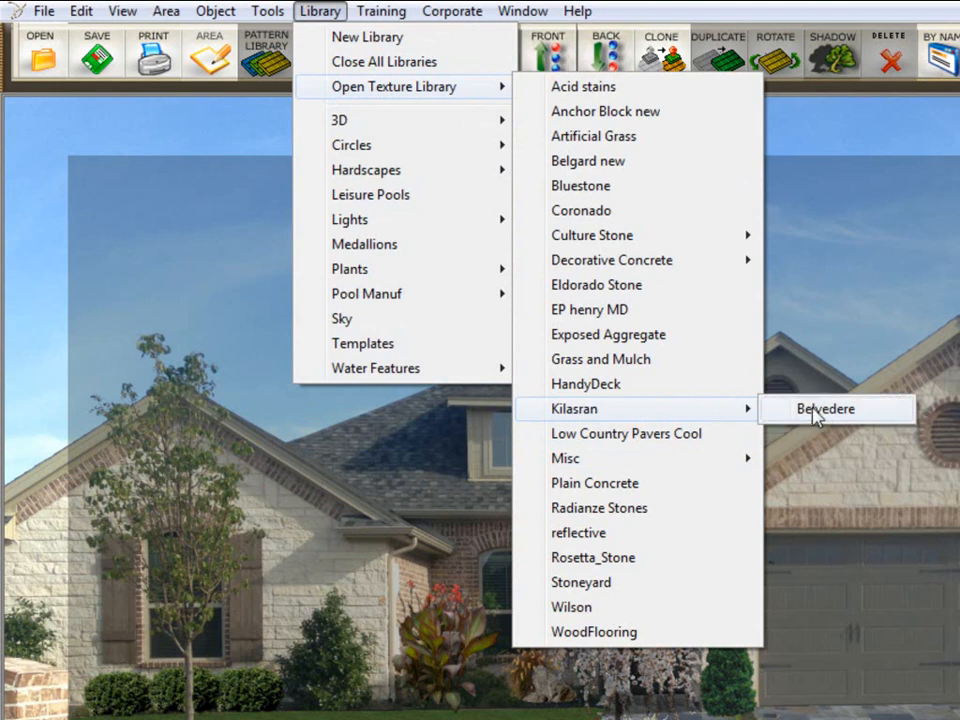
pyautogui.click(824, 408)
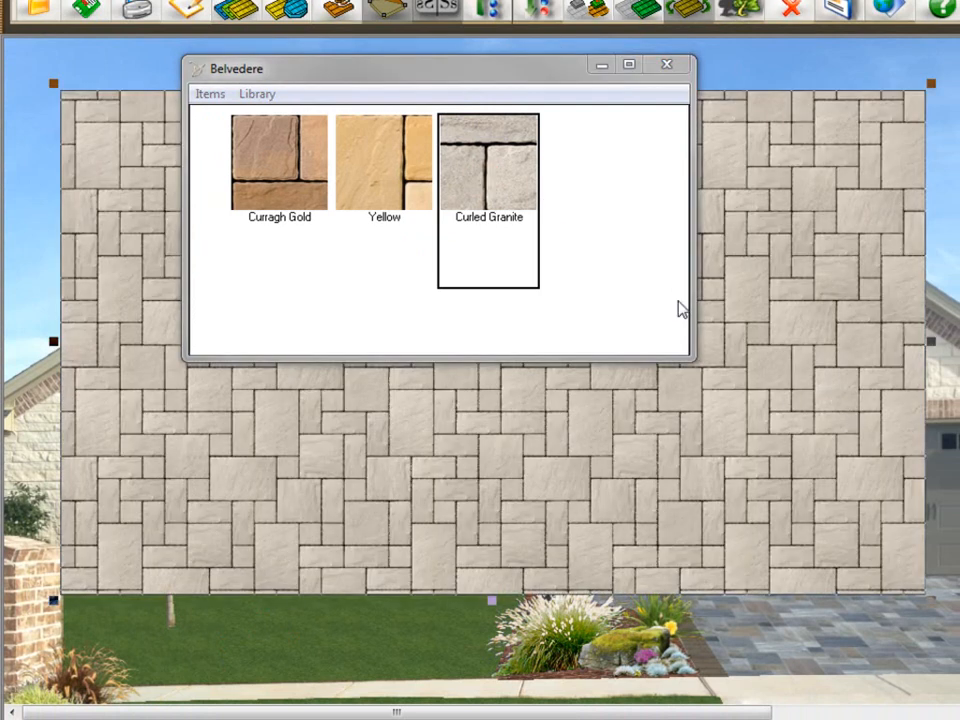